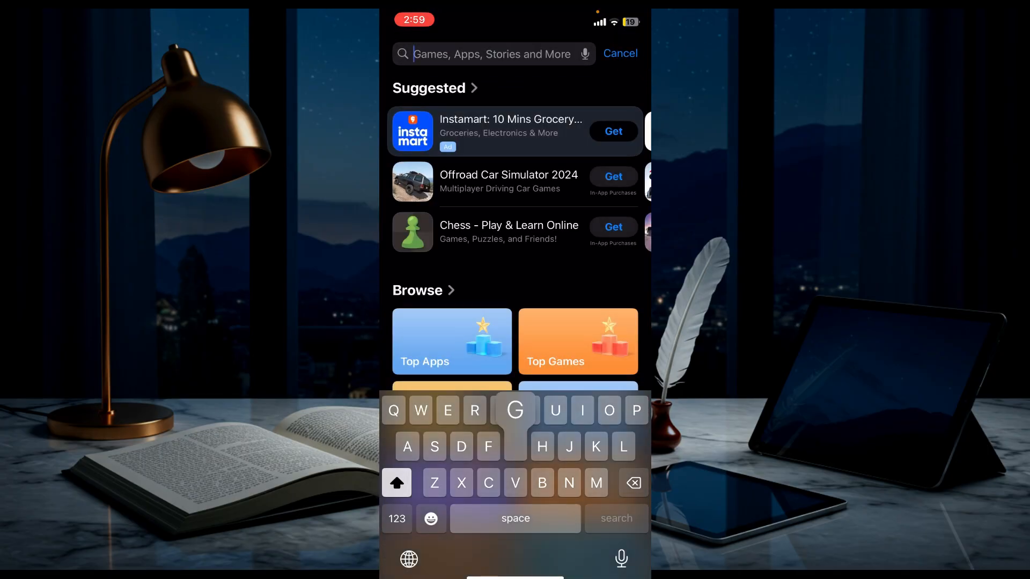
Find 'gemini' in the App Store, download Google Gemini and launch it
text(gemini)
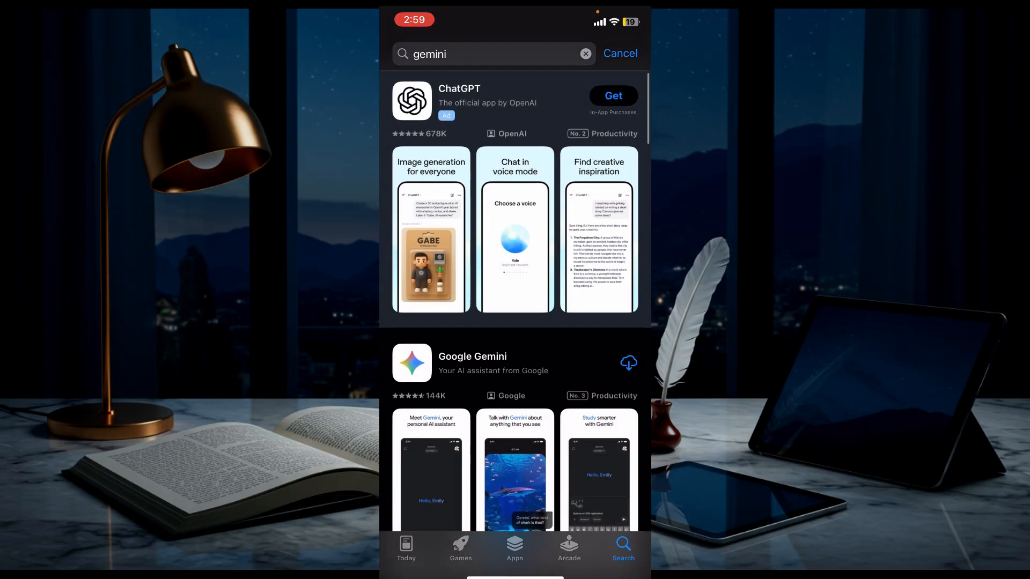
scroll(down, 3)
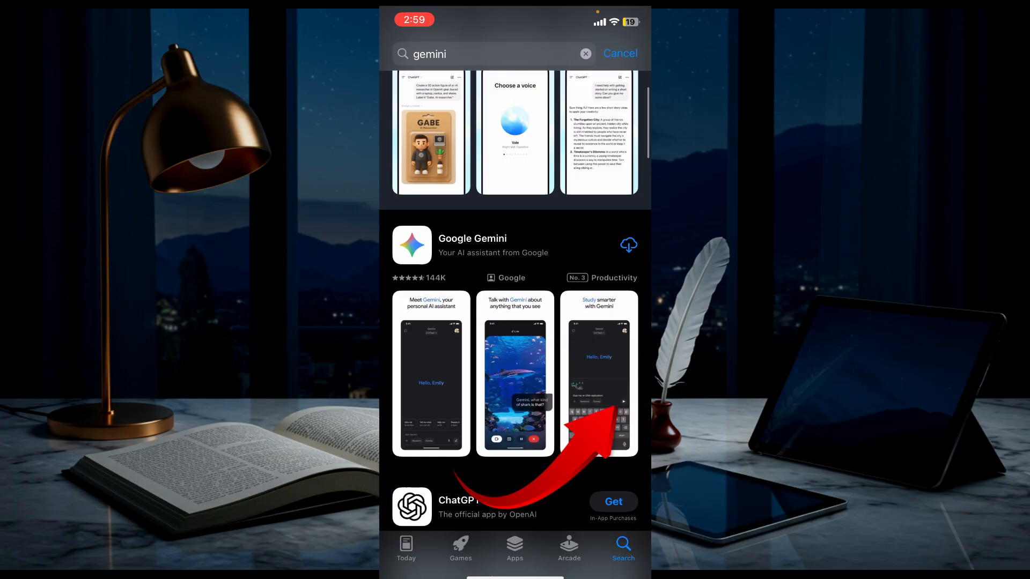
click(627, 245)
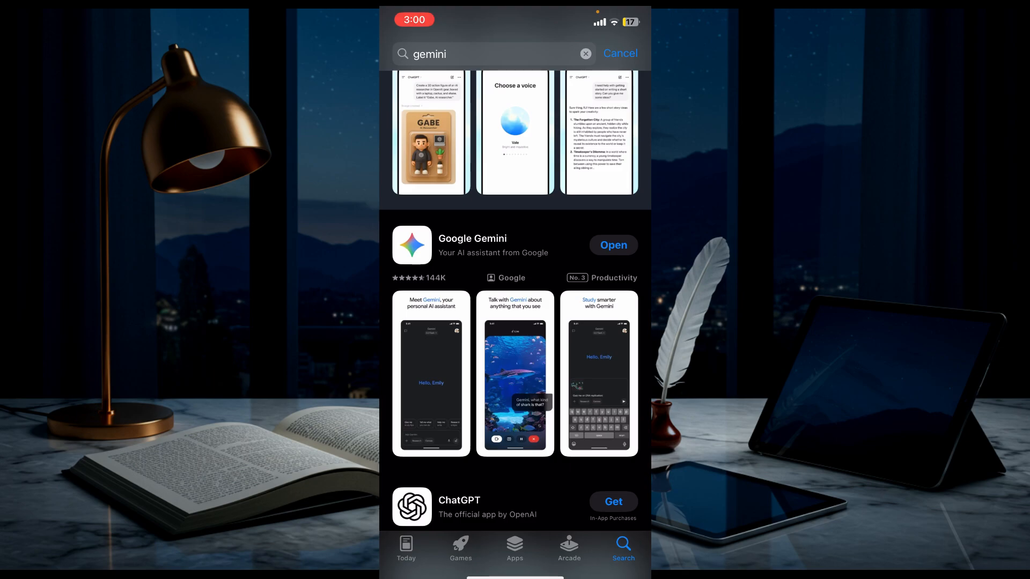
click(612, 245)
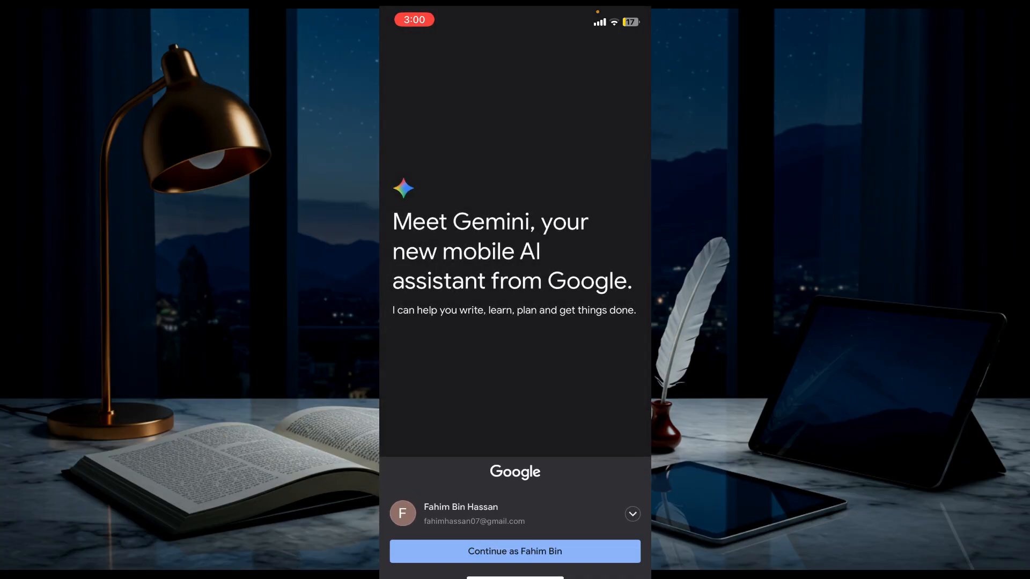
Continue with the suggested Google account, dismiss the welcome card and start a new chat
click(514, 552)
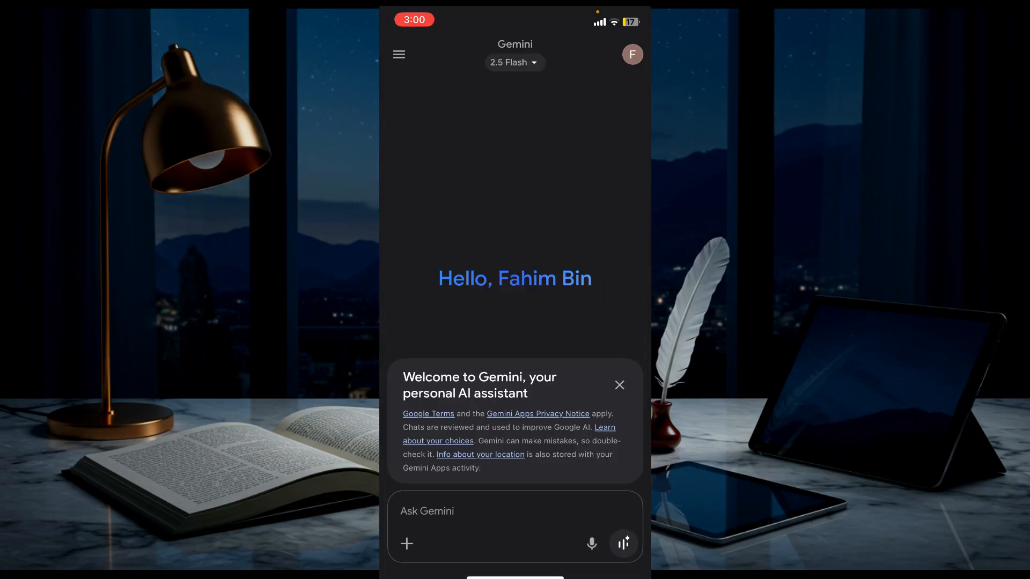
click(618, 385)
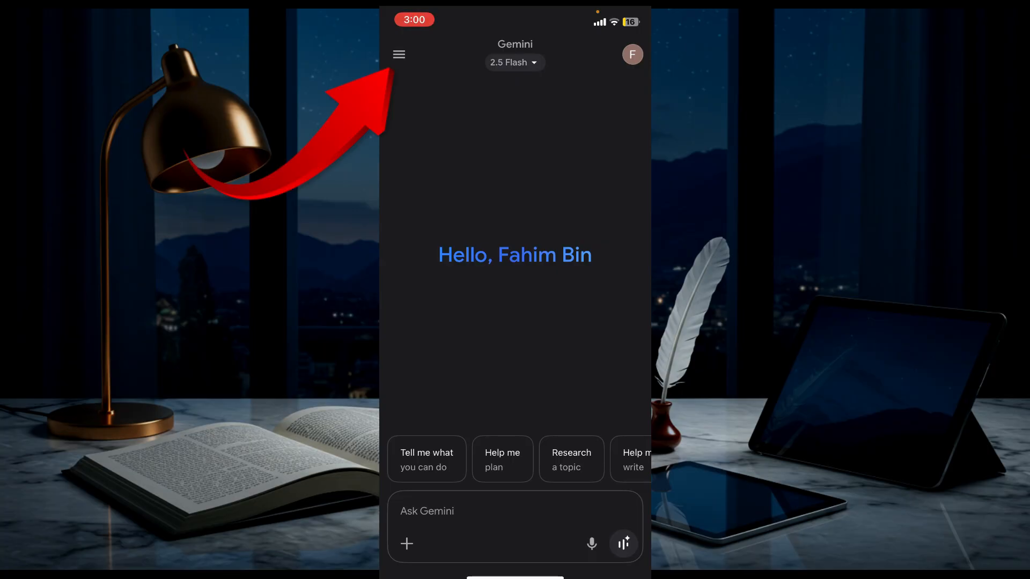
click(399, 53)
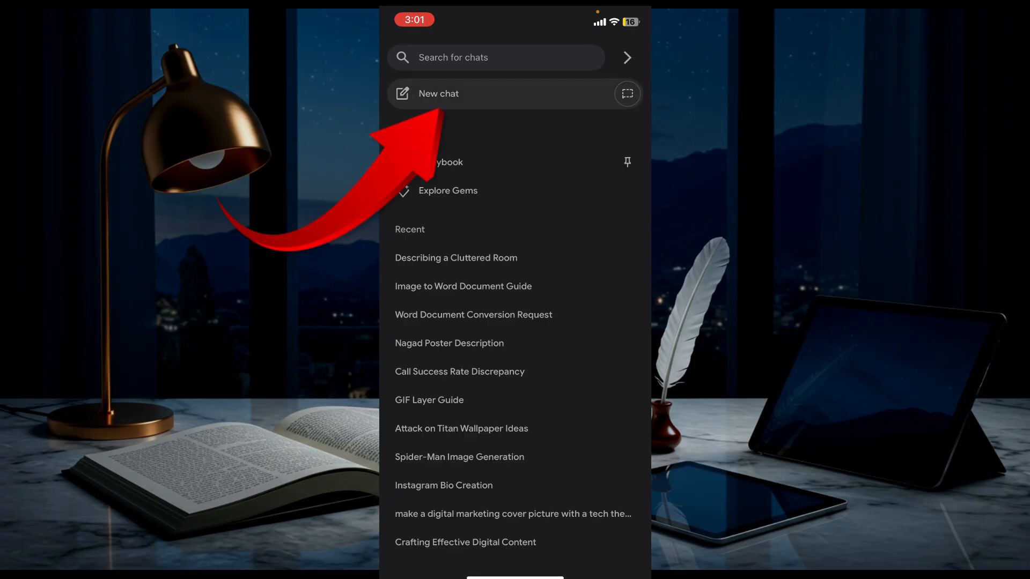
click(438, 93)
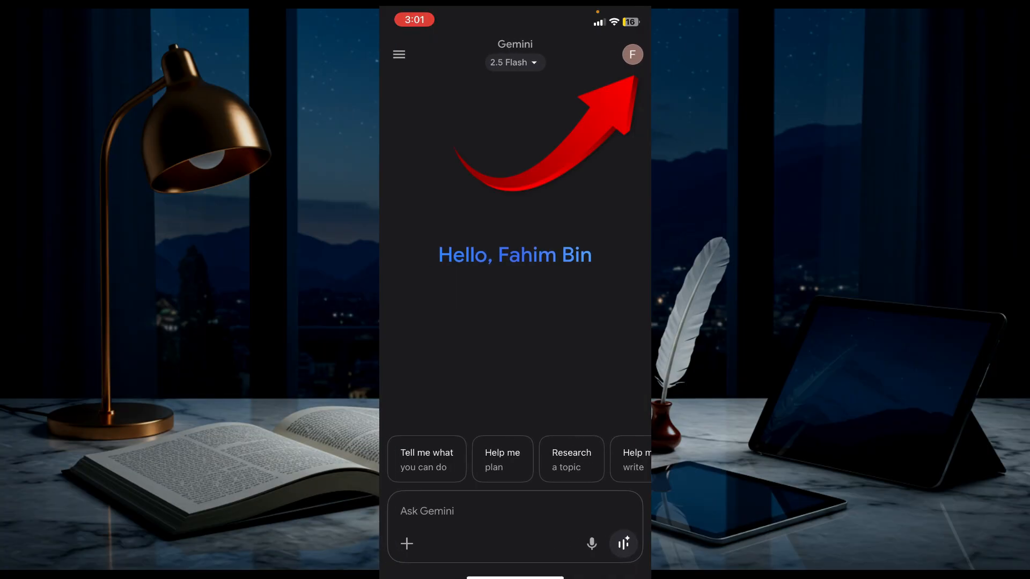
Switch on Google Workspace in Gemini's Apps settings, confirm Connect, and return home
click(630, 54)
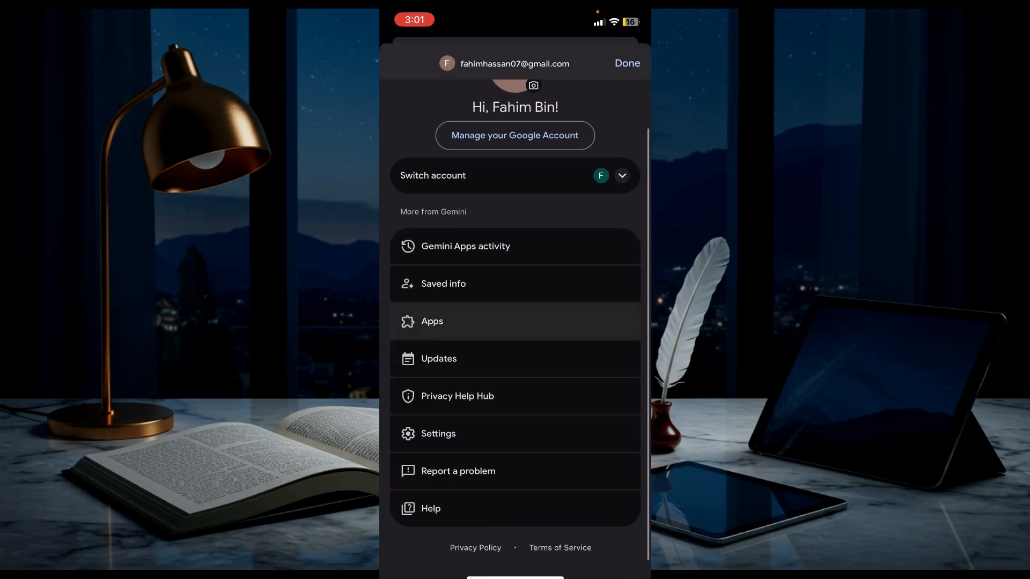
click(625, 63)
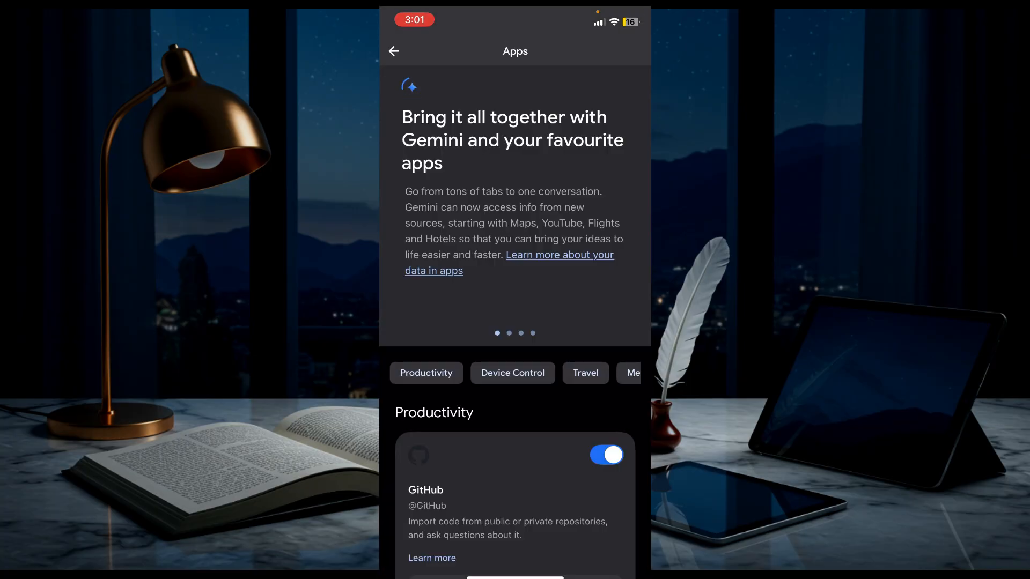
scroll(down, 3)
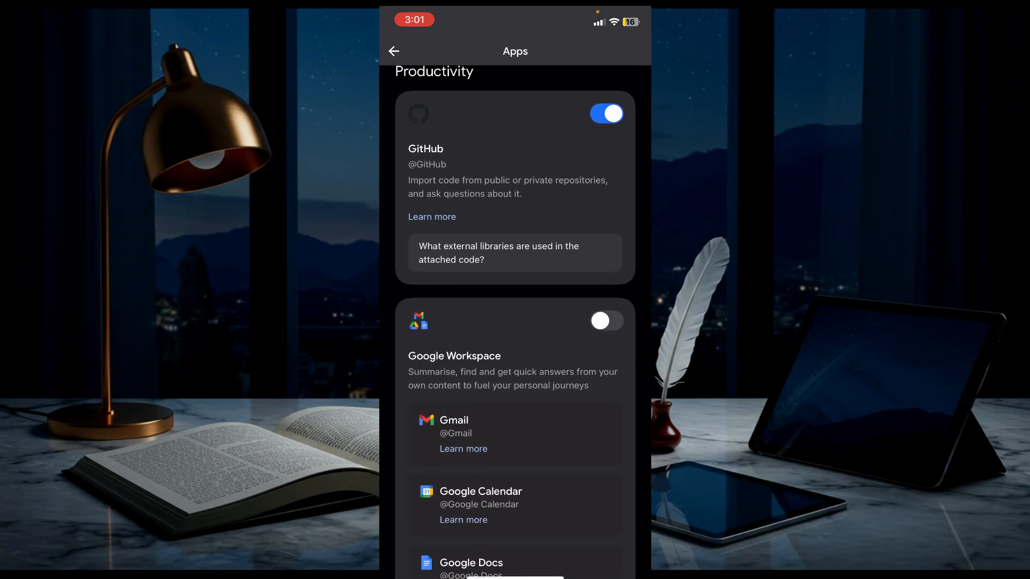
scroll(down, 3)
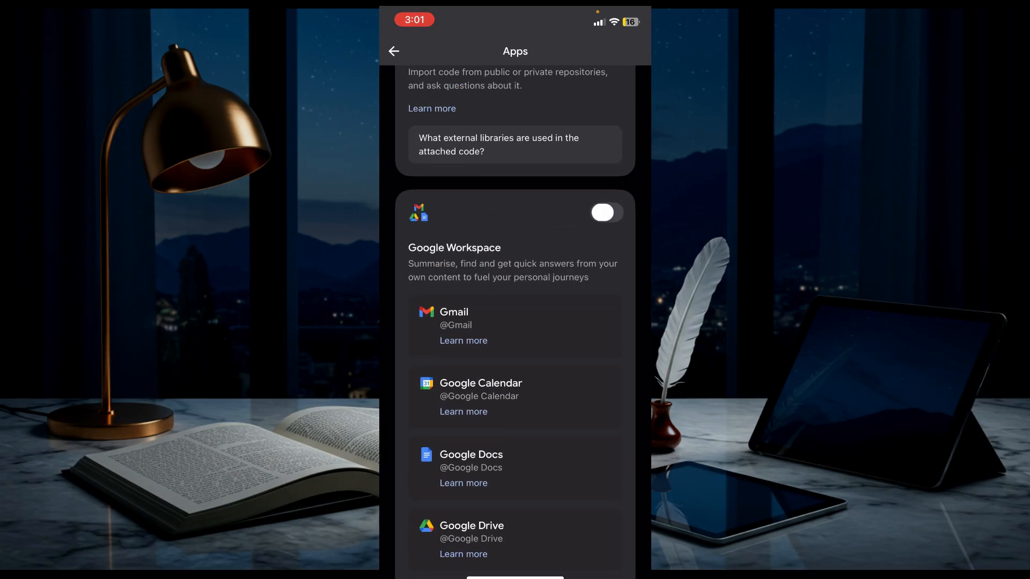
click(602, 213)
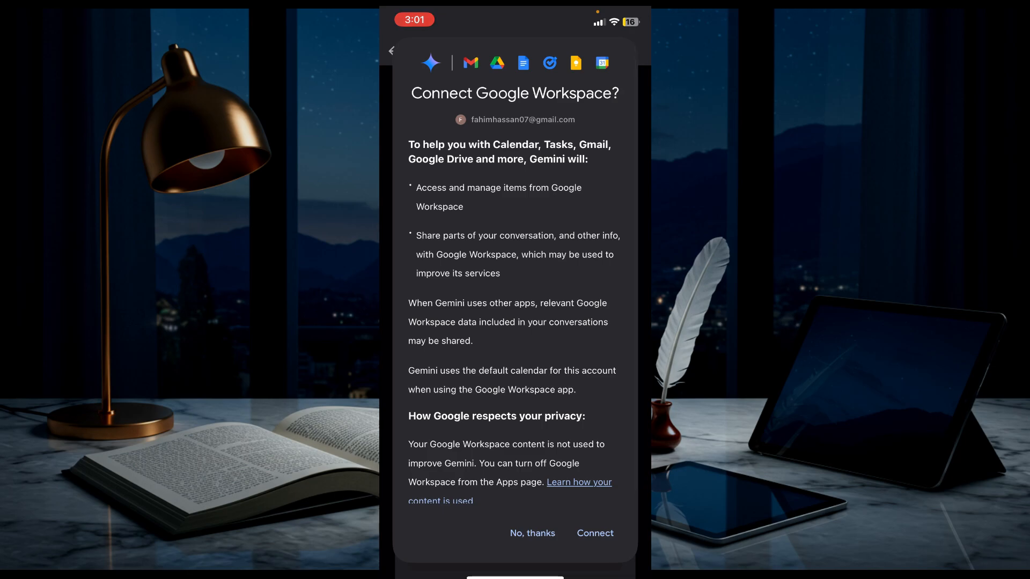
click(594, 533)
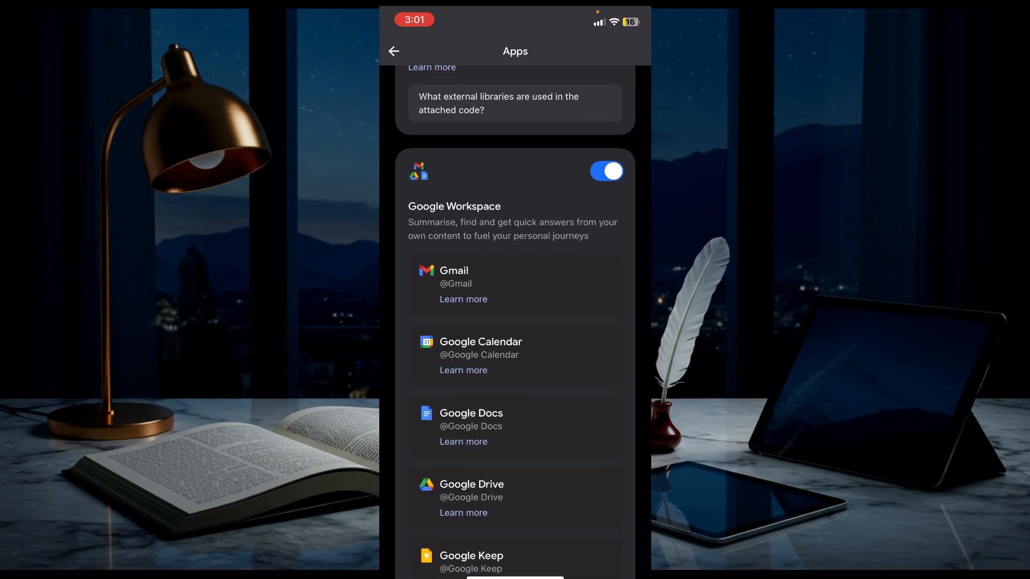
click(393, 52)
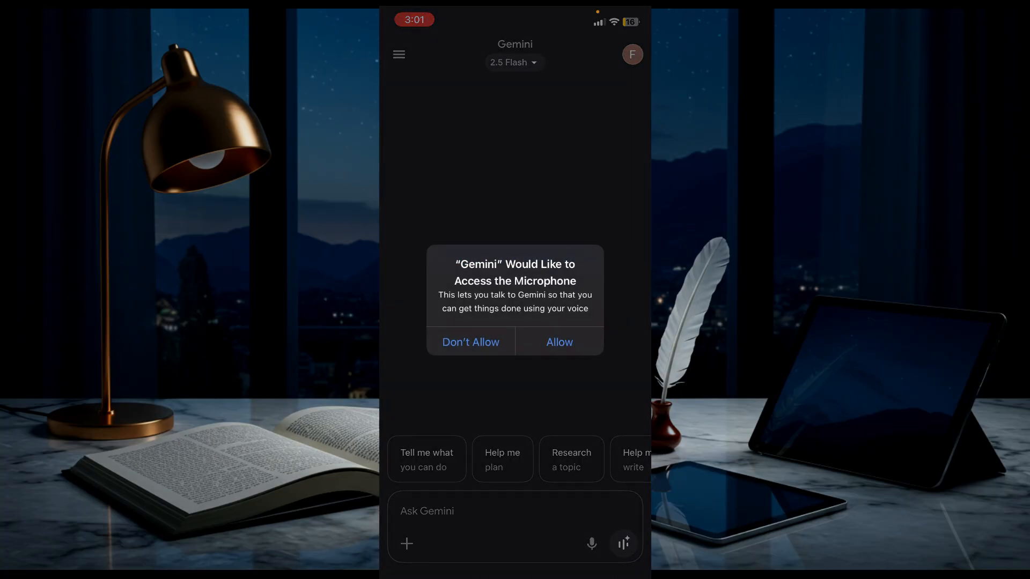
Allow microphone access, dictate 'hi, how are you Gemini', send it and stop the spoken reply
click(558, 341)
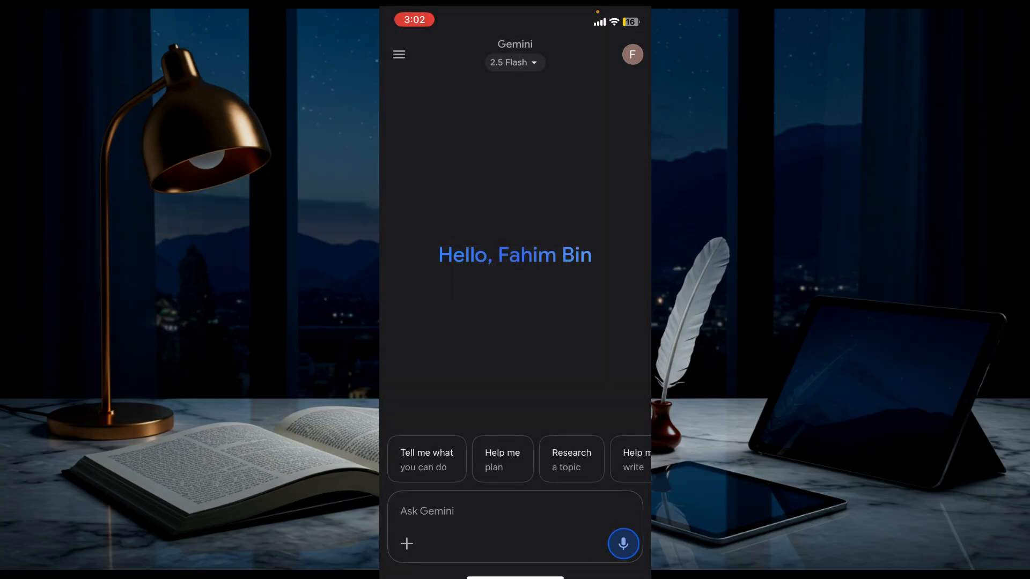
text(love and)
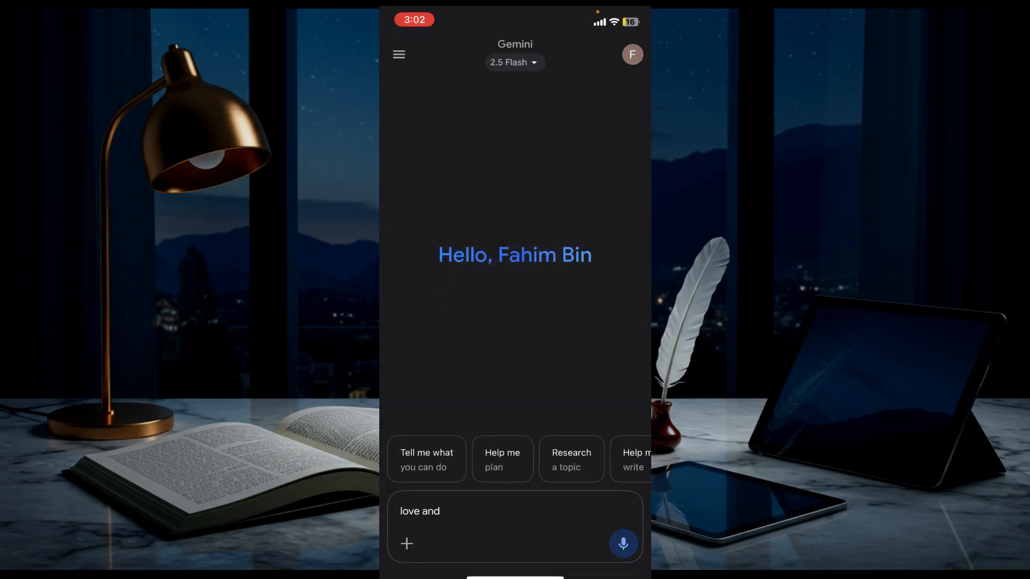
text(hi, how are you Gemini)
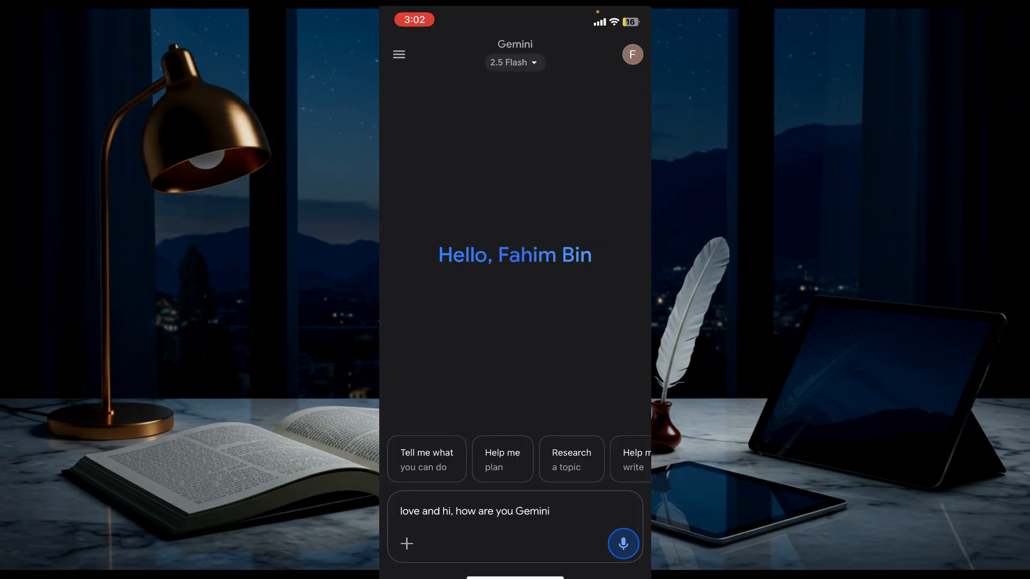
click(621, 544)
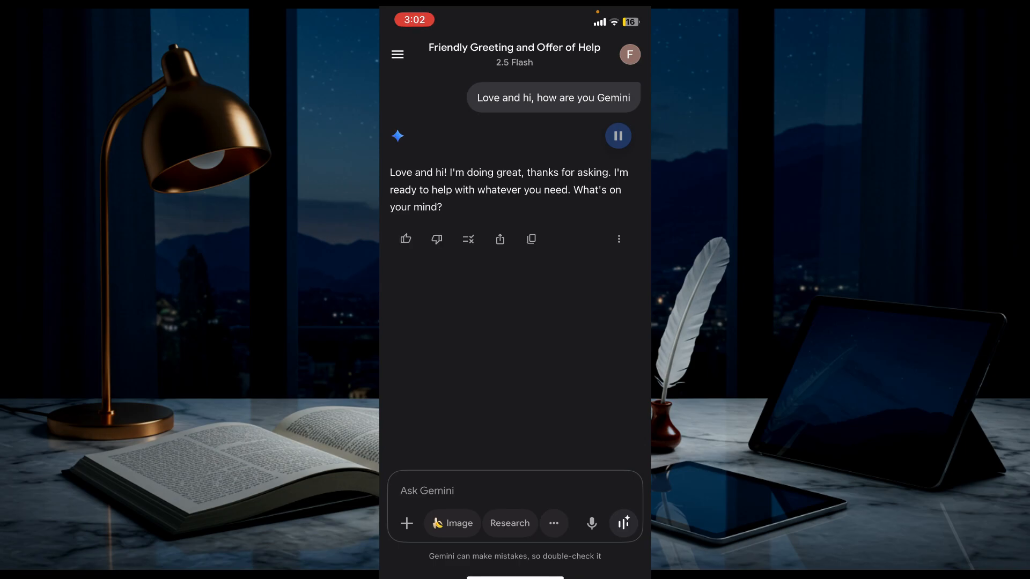
click(618, 136)
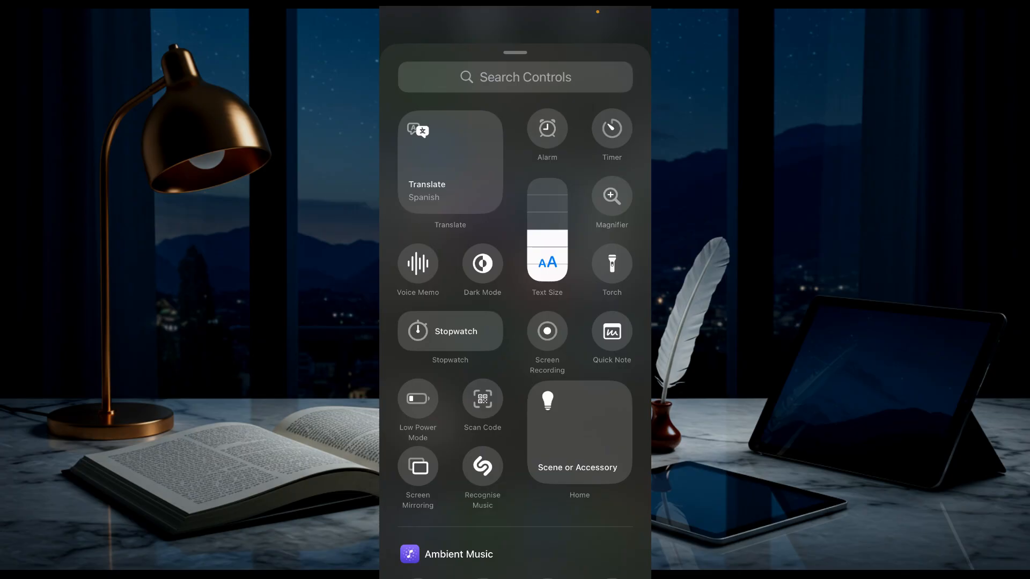
Scroll the Control Center add-controls gallery down to the Gemini section
scroll(down, 3)
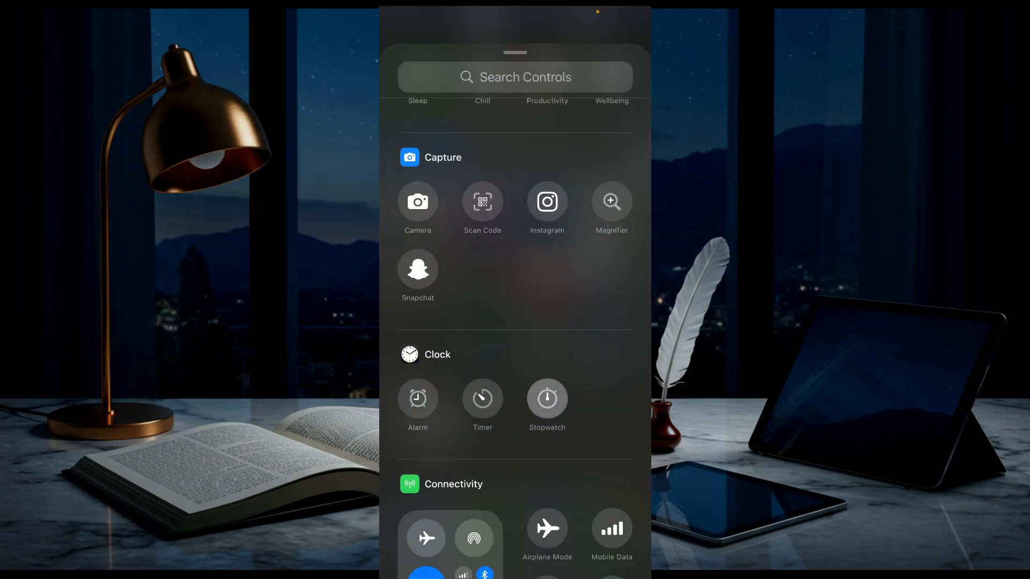
scroll(down, 3)
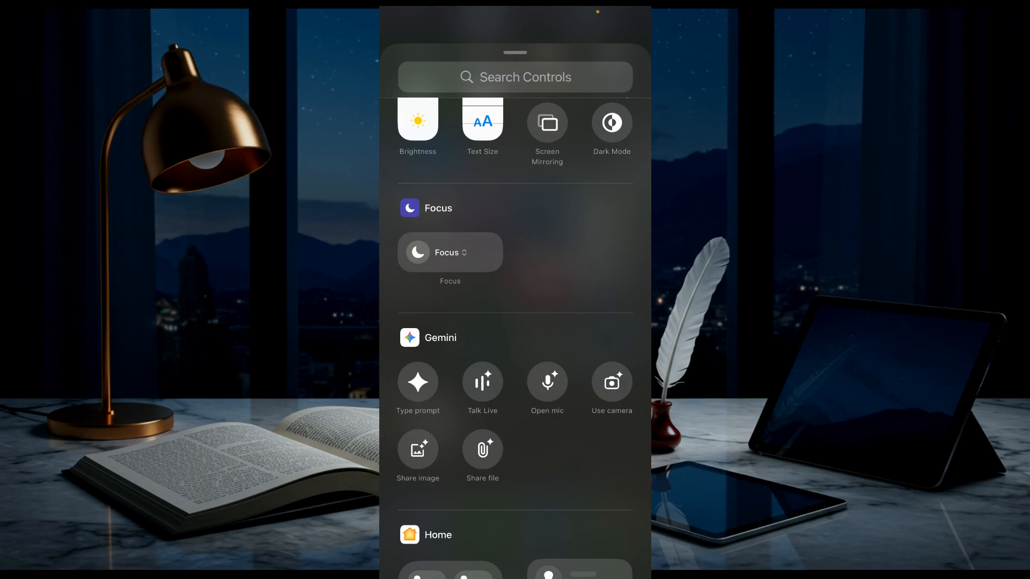
scroll(down, 3)
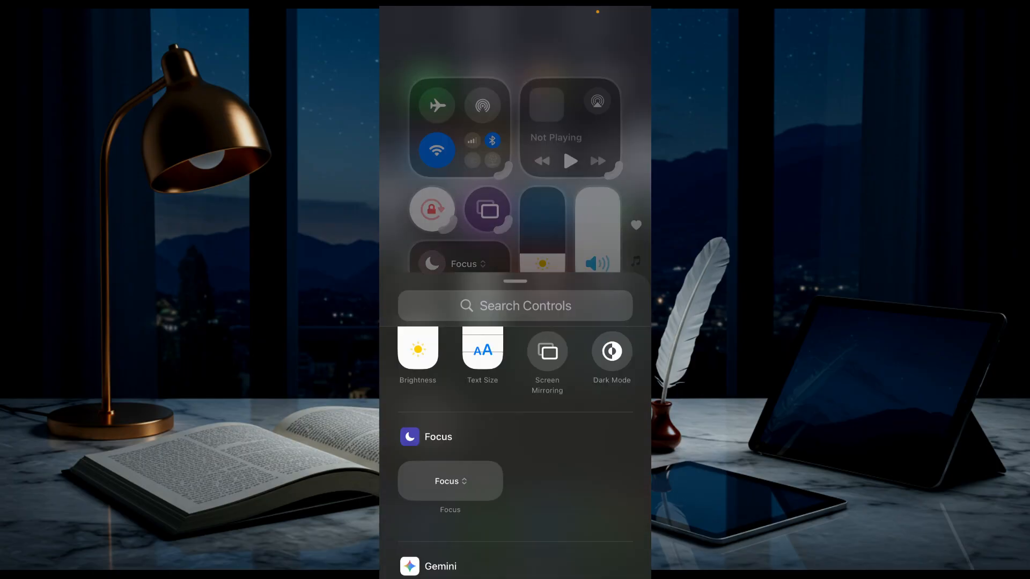
scroll(down, 3)
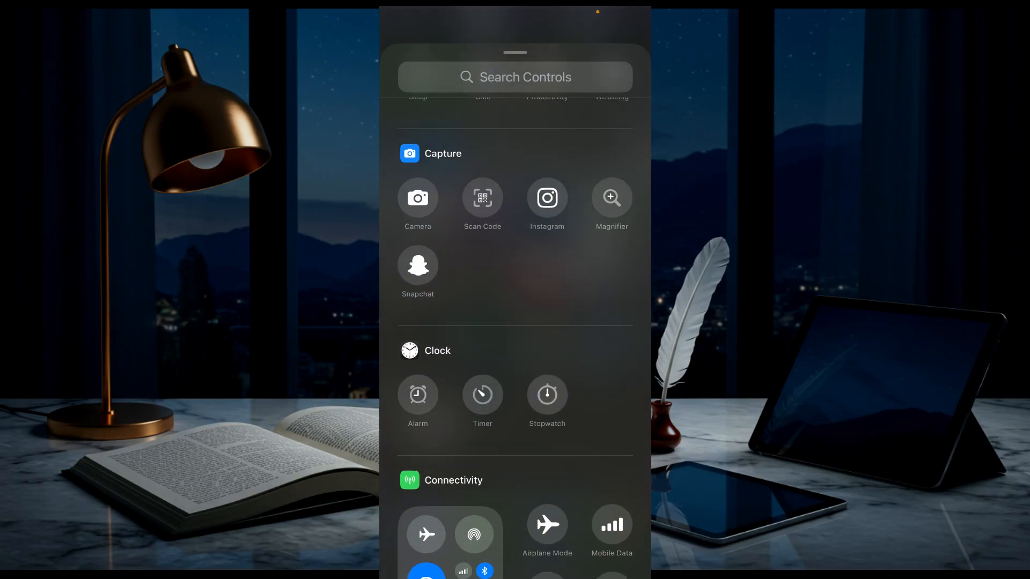